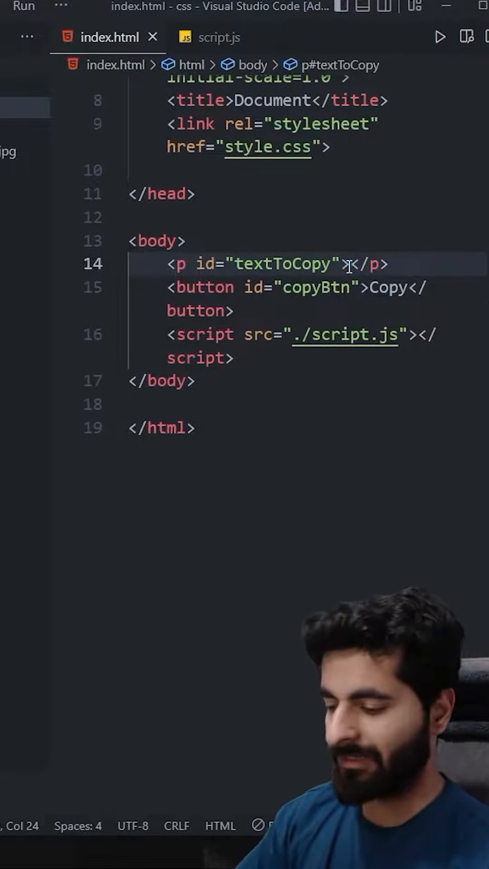
text(Princy Kathiwadak)
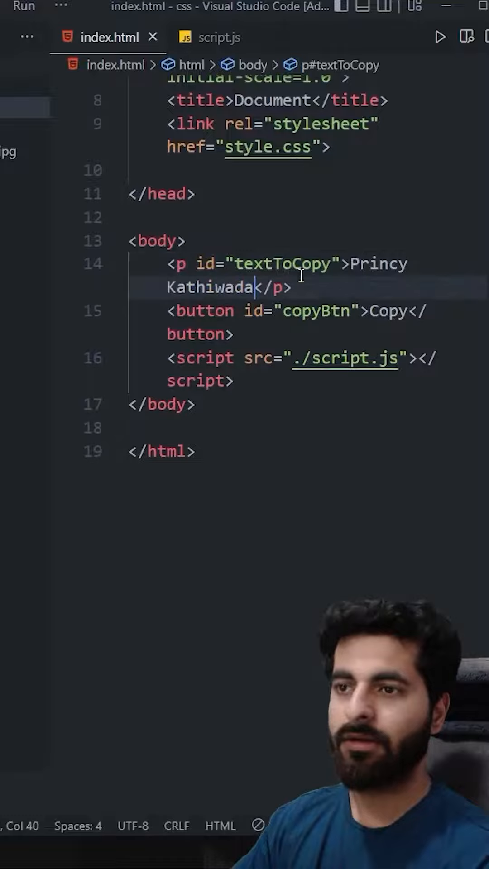
click(210, 37)
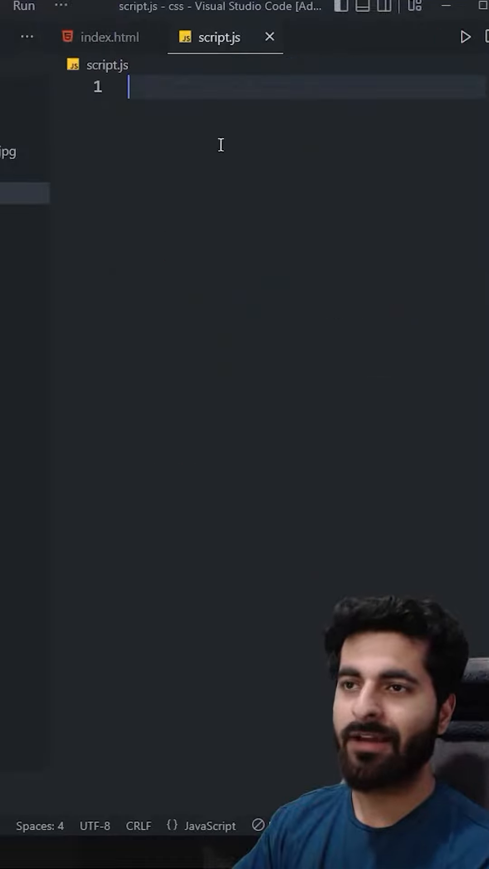
Declare const text from textToCopy's textContent and const btn from getElementById('copyBtn').
text(const text = document.g)
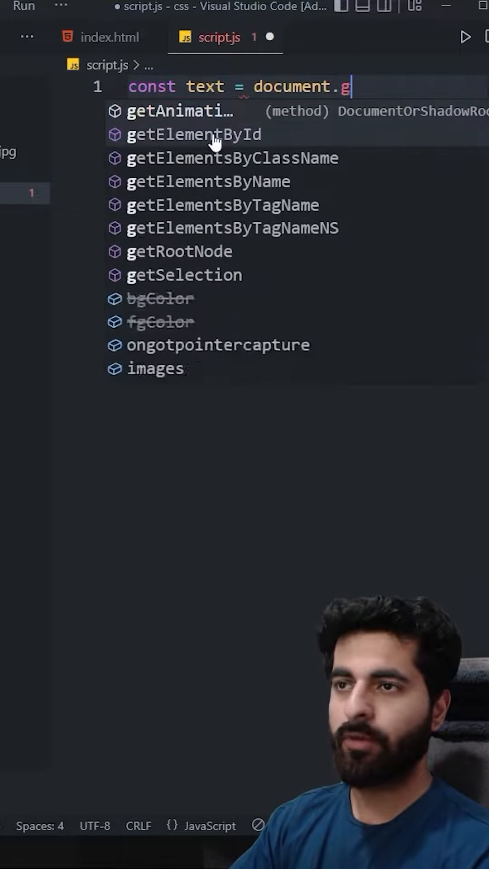
click(108, 37)
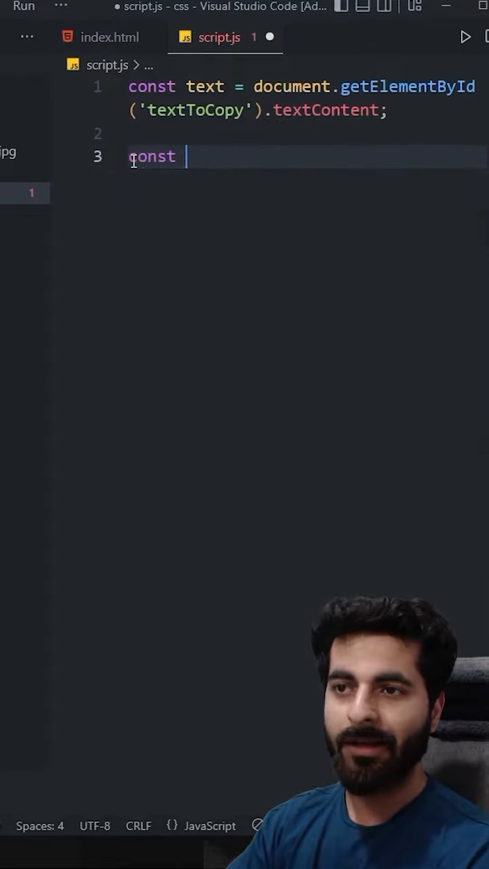
text(btn =)
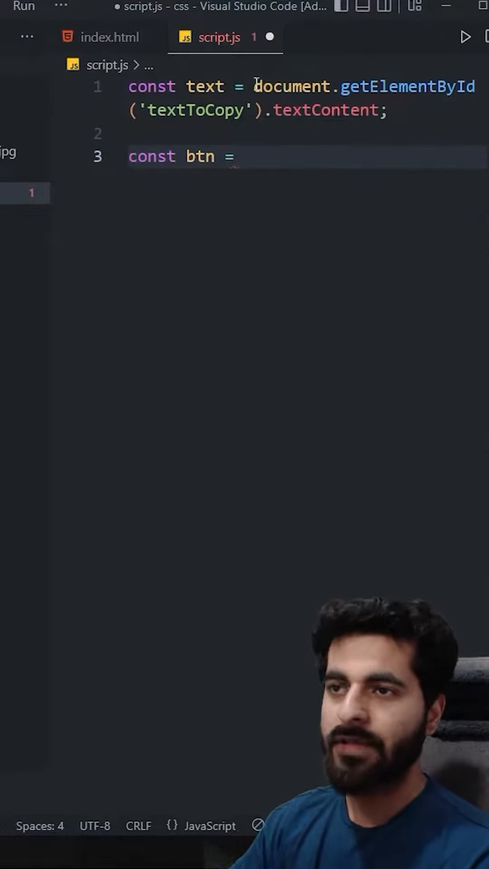
text(document.getElementById('copyBtn');)
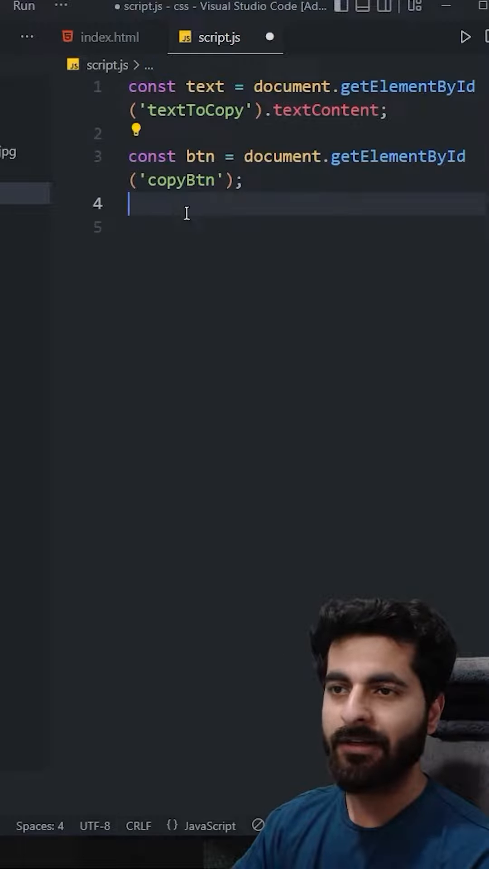
Add a btn click listener calling navigator.clipboard.writeText(text), and save script.js.
text(btn.addev)
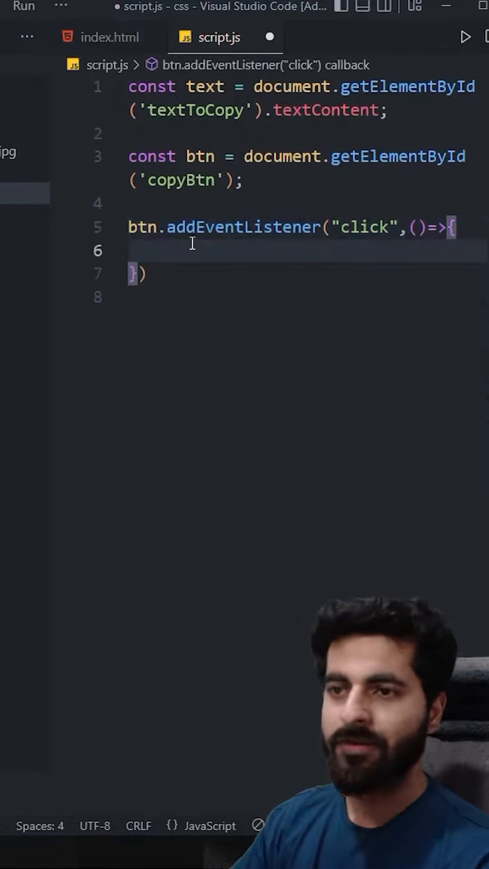
text(navigator)
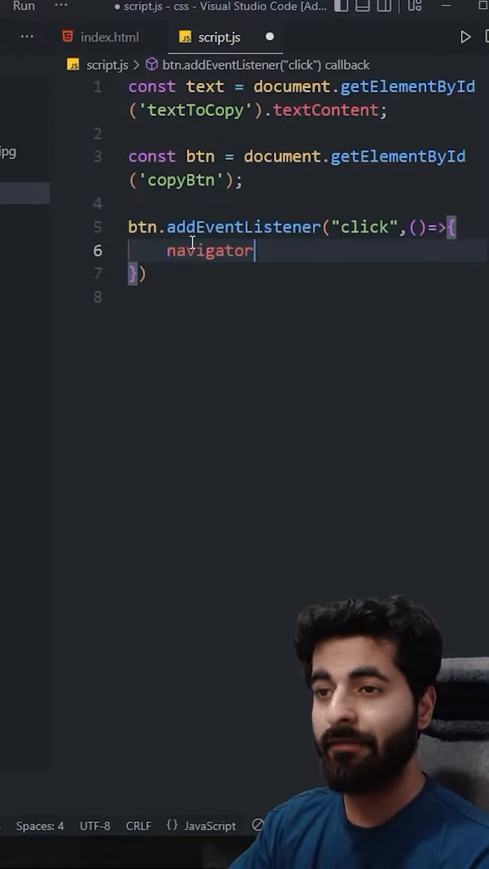
text(.clipboard.writeText(text);)
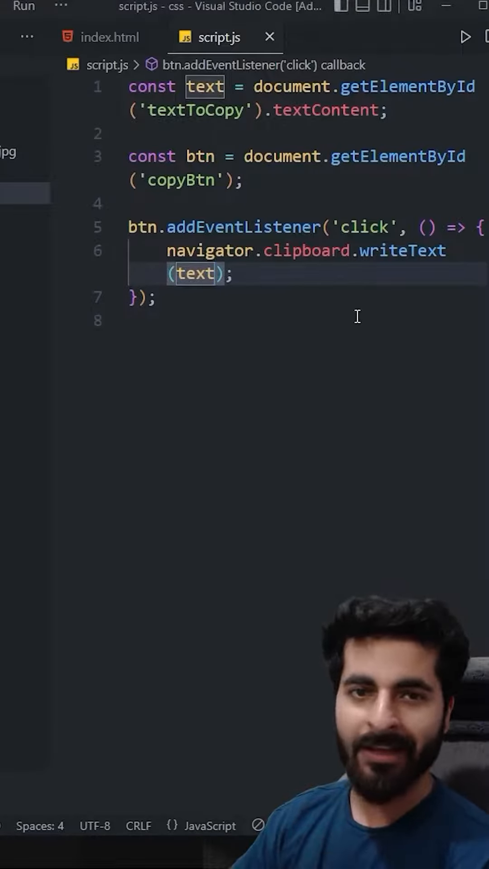
Add counter let i = 1, append ++i to the copied text, and test Copy in the browser.
text(+"")
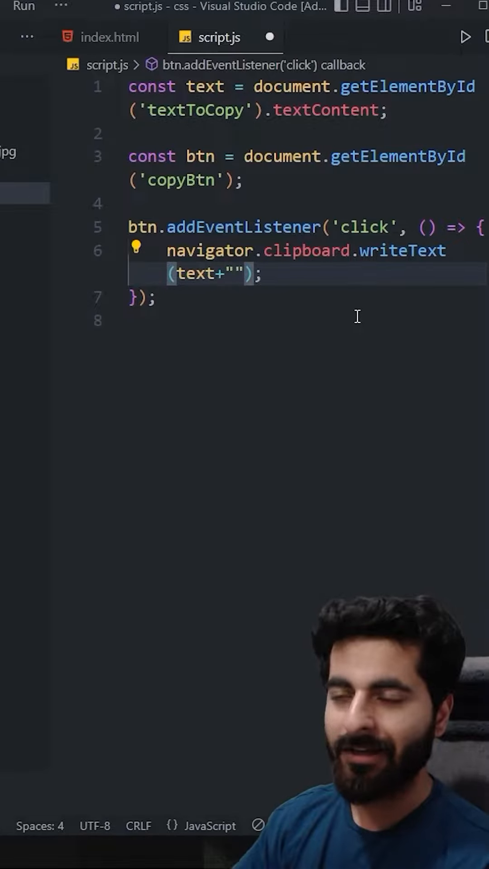
text(let i)
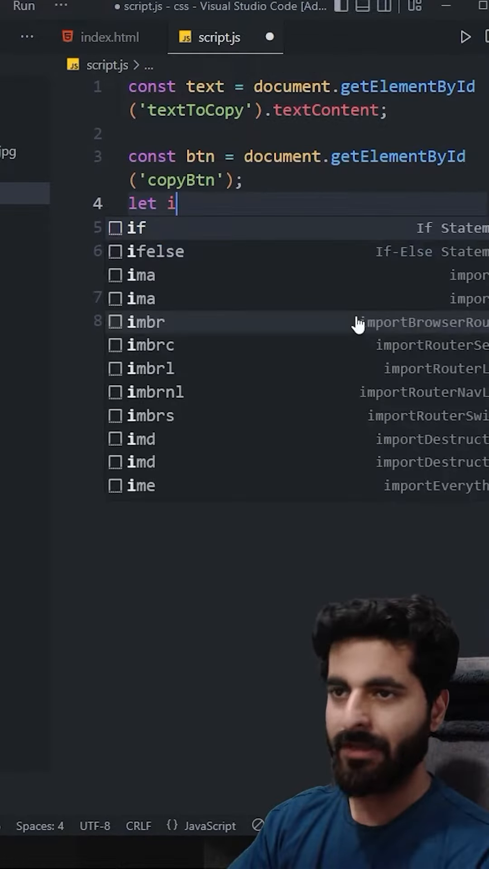
text(=1;)
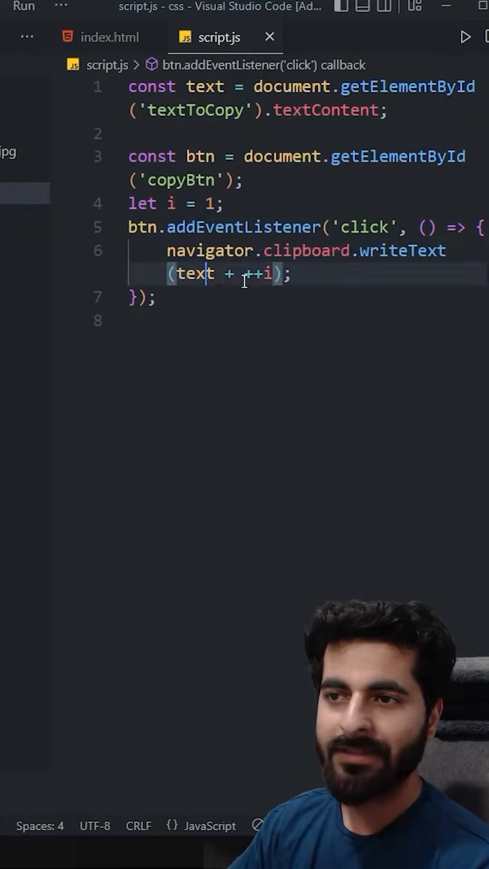
double_click(269, 274)
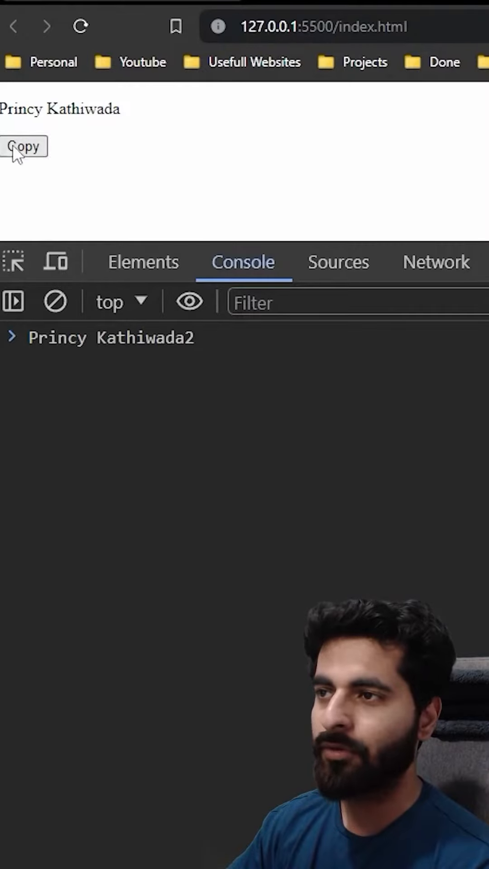
click(24, 146)
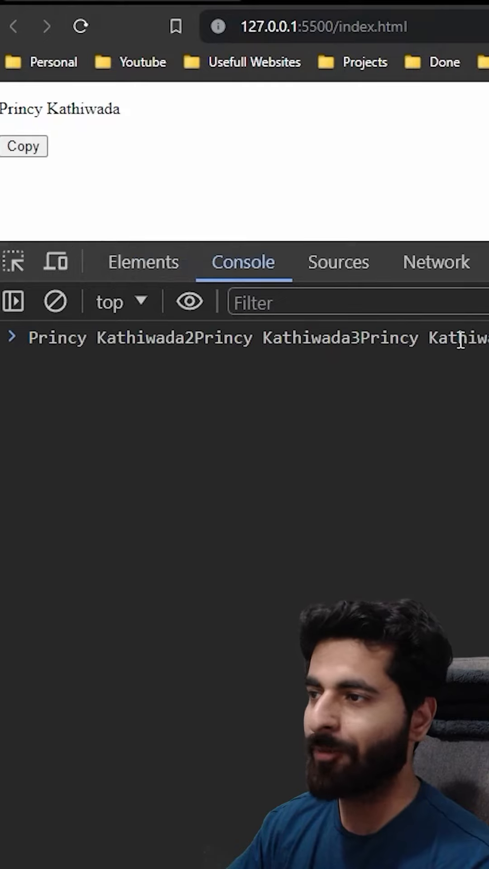